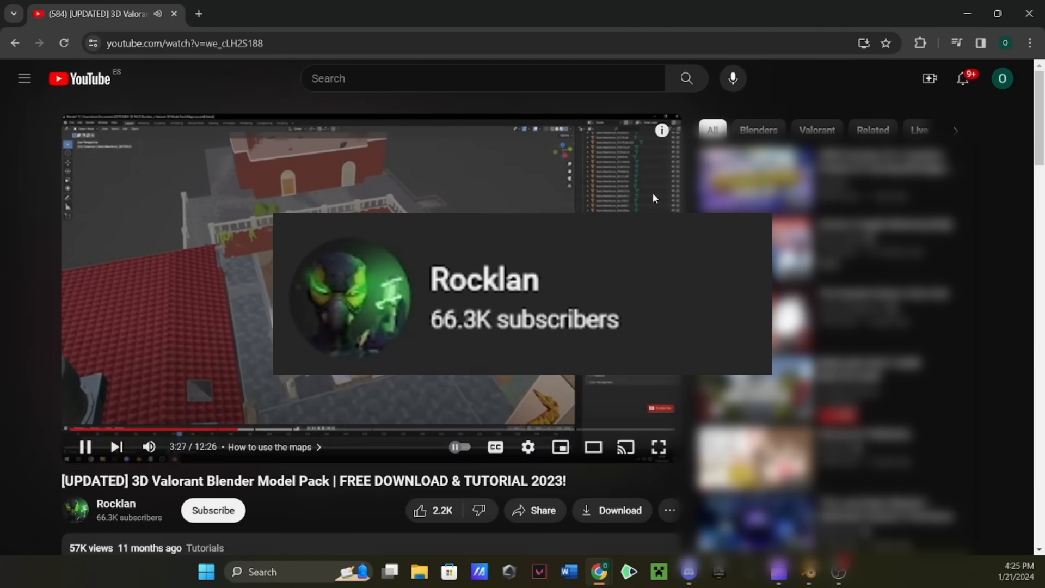
Scroll the 3D Valorant Blender Model Pack video page down to its description and comments
scroll(down, 3)
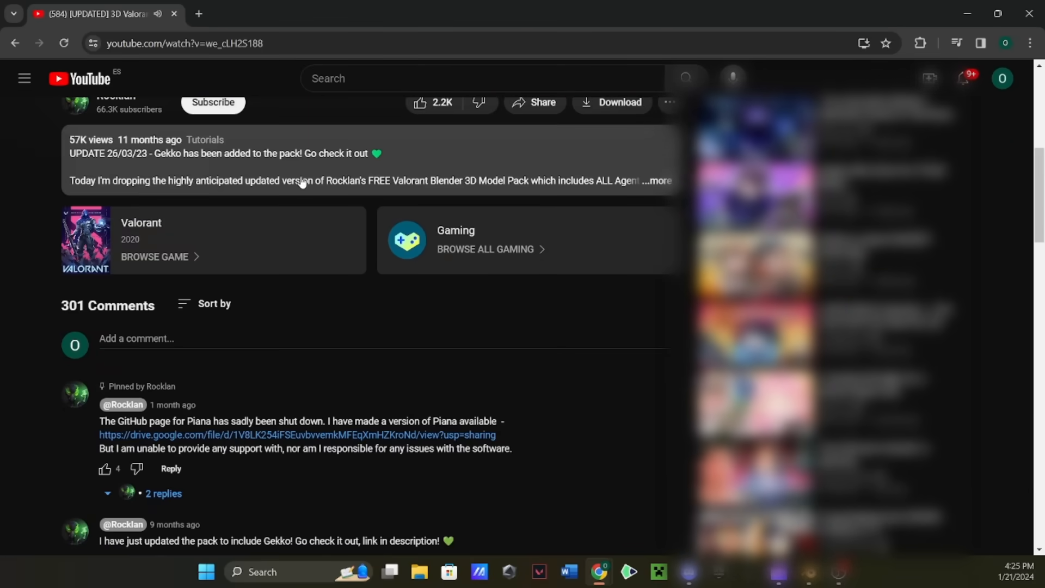
click(808, 577)
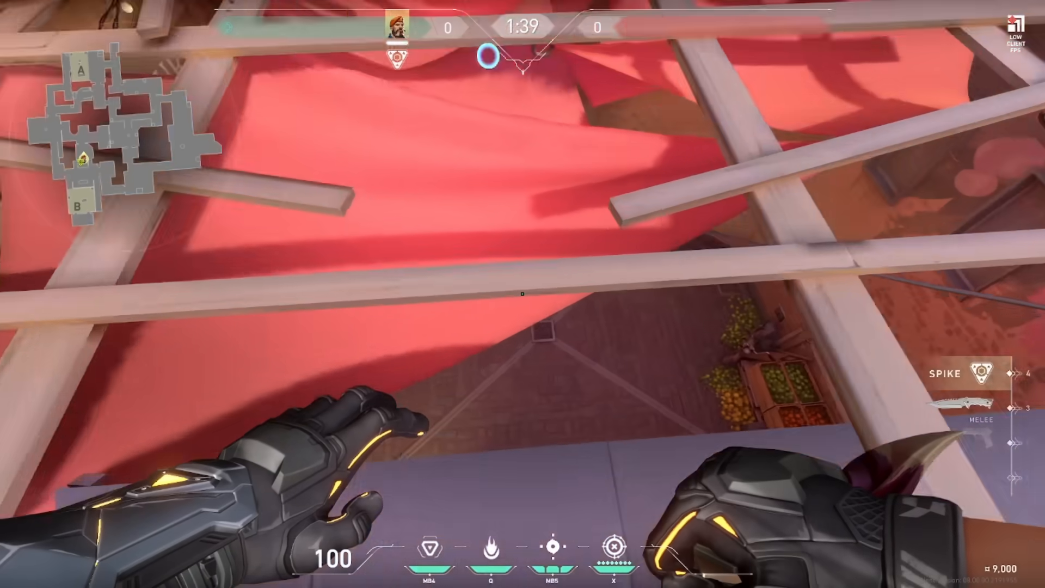
mouse_move(523, 294)
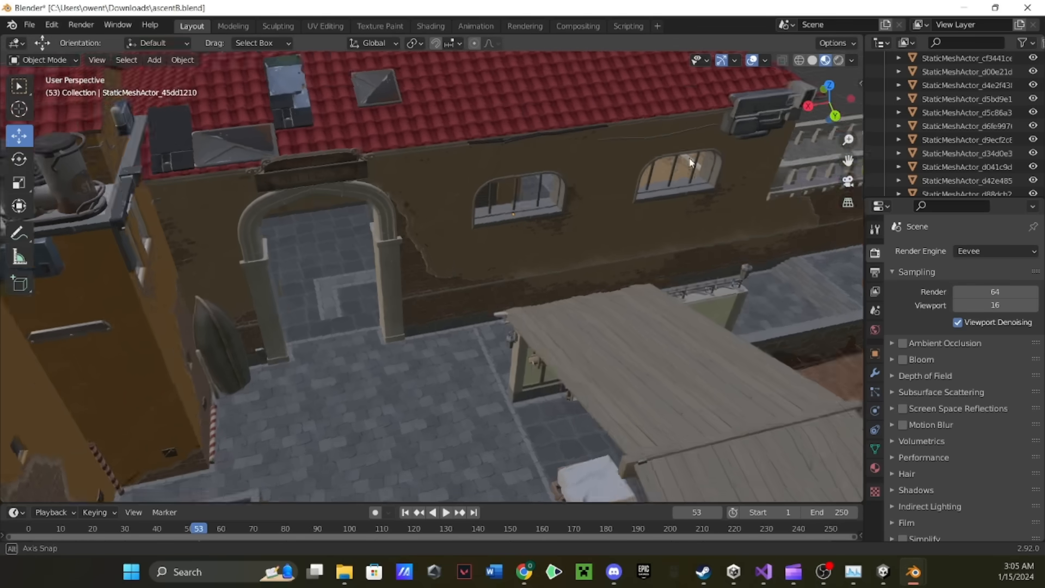
key(x)
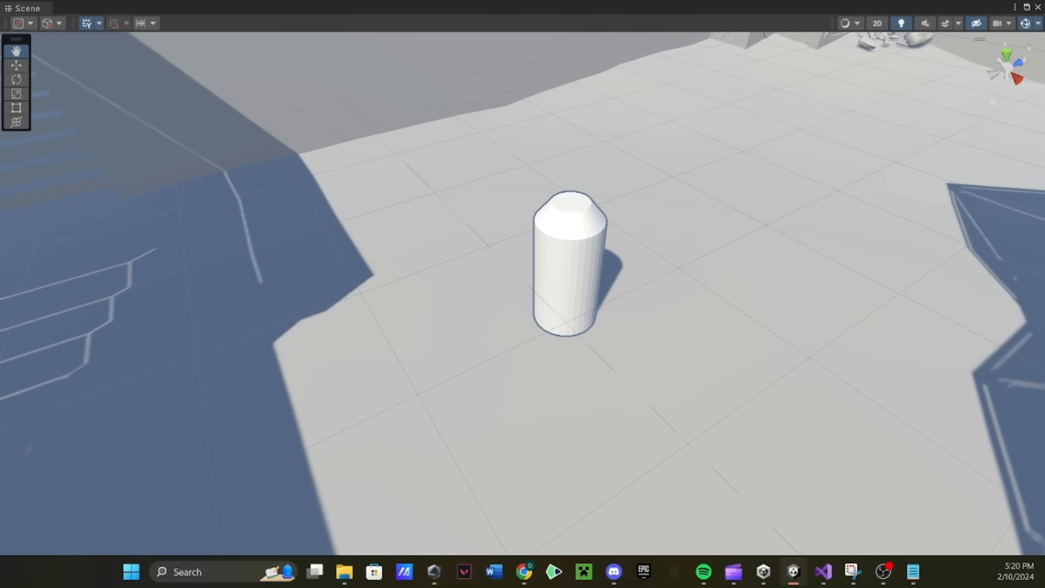
click(824, 572)
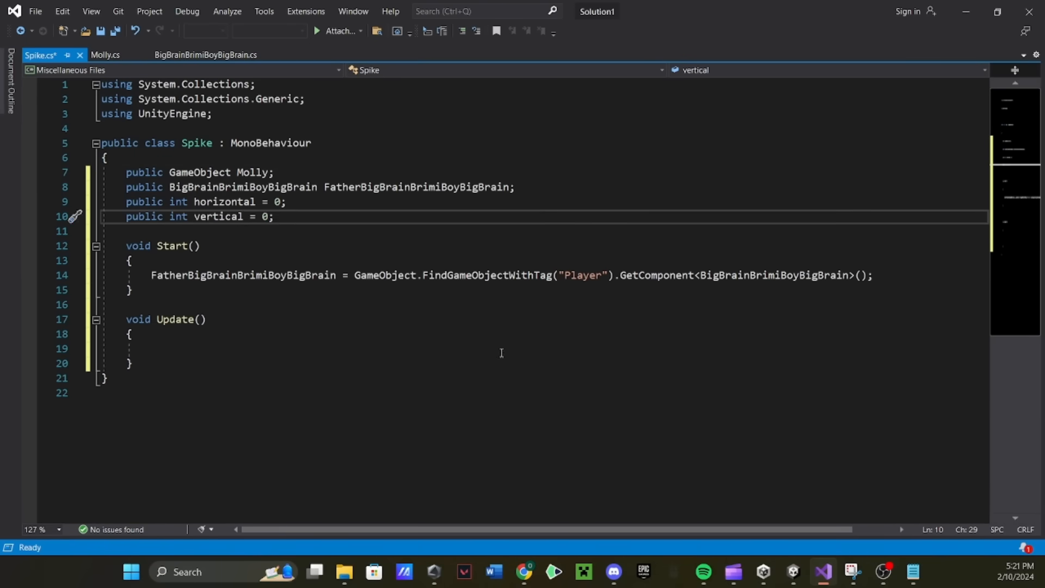
click(807, 571)
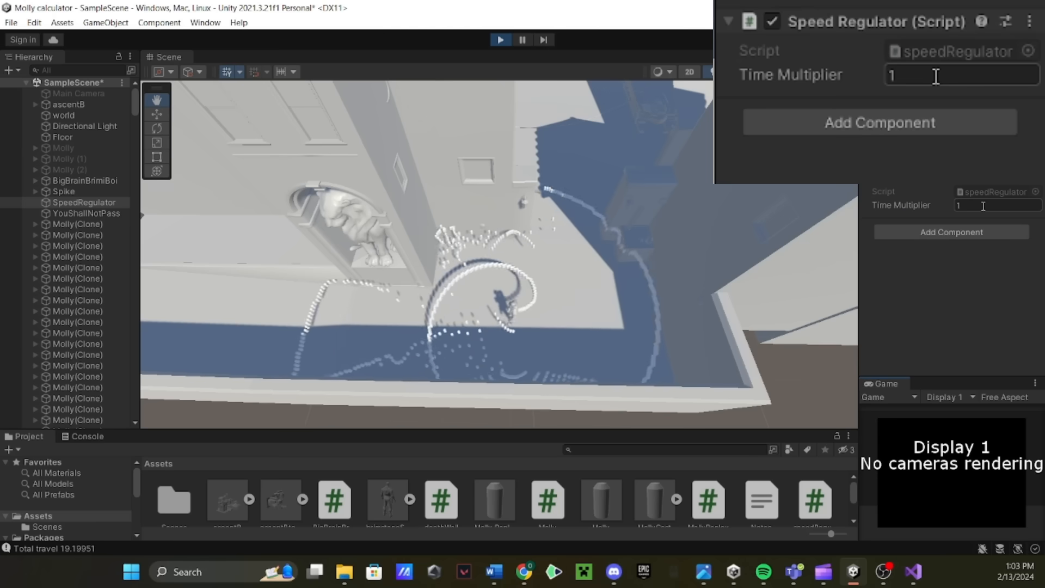
Enter 2 as the Speed Regulator's Time Multiplier during Play mode
text(2)
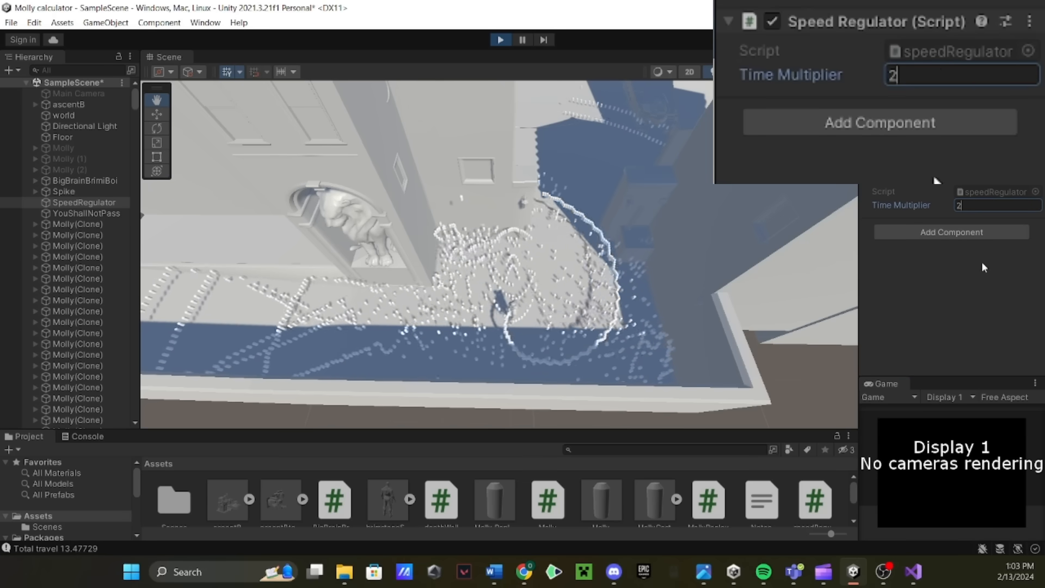